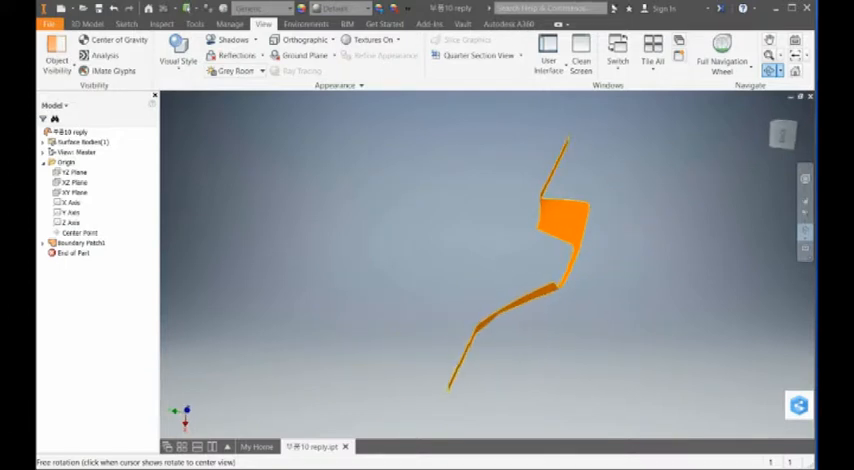
# Orbit the model to inspect the twisted orange surface from another angle
pyautogui.moveTo(540, 230); pyautogui.dragTo(500, 290)
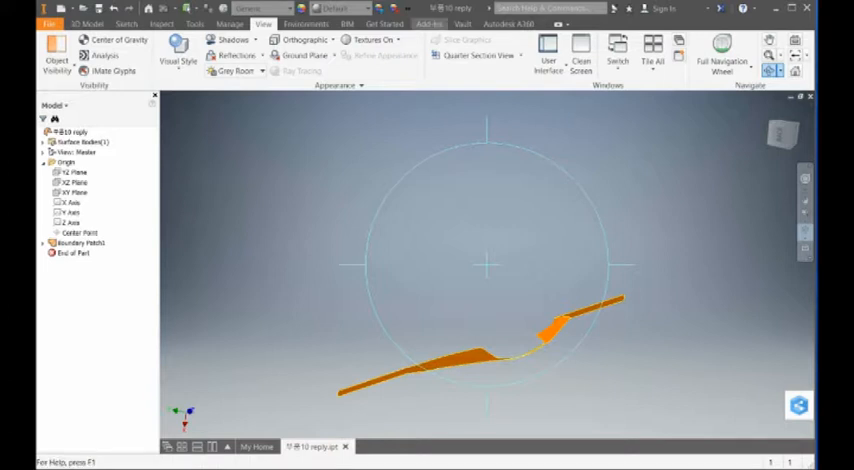
# Show the Add-Ins ribbon with the Unfold Surface tool
pyautogui.click(428, 24)
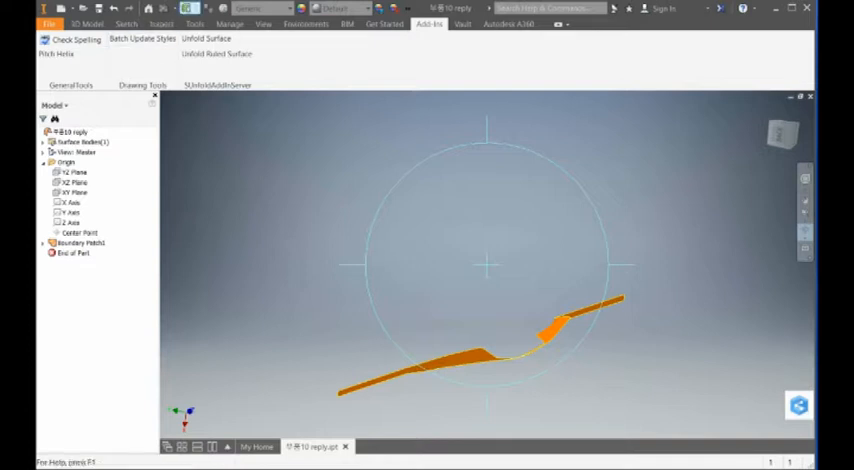
# Run Unfold Surface on the twisted surface to produce a flat green contour feature
pyautogui.click(204, 38)
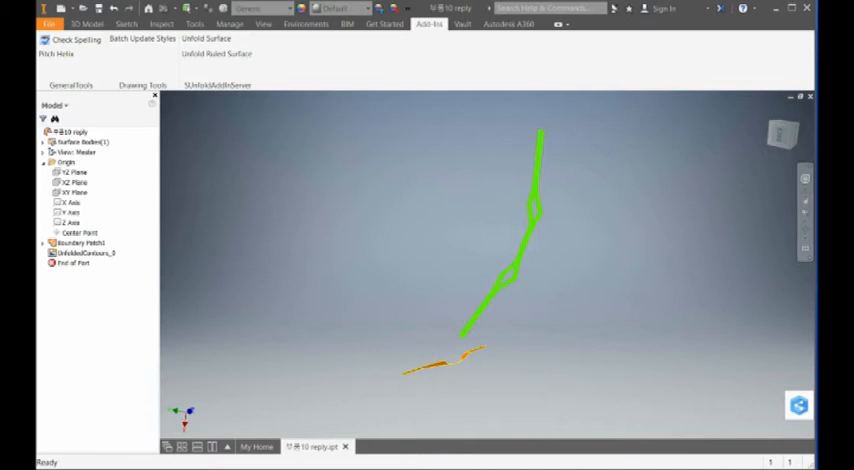
# Display the XY plane under Origin so the green contour shows lying flat on it
pyautogui.click(74, 192)
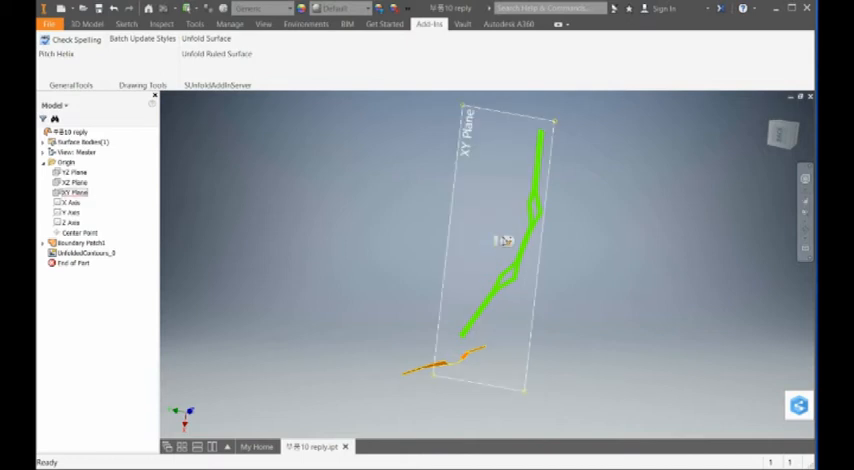
pyautogui.click(264, 24)
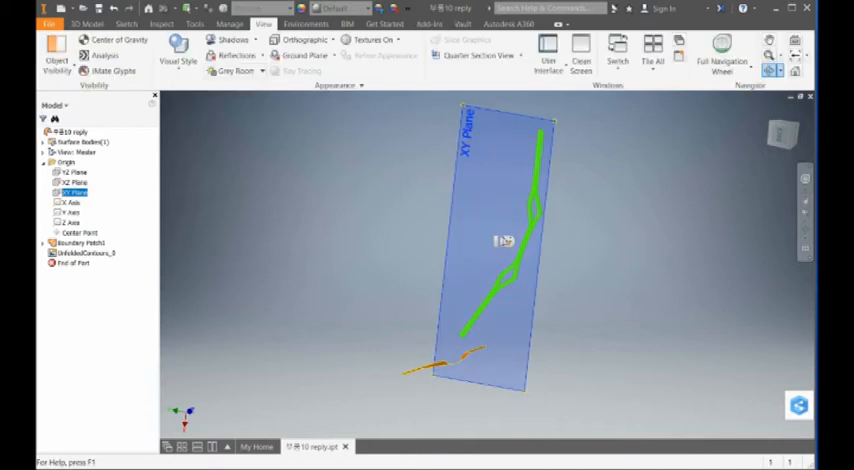